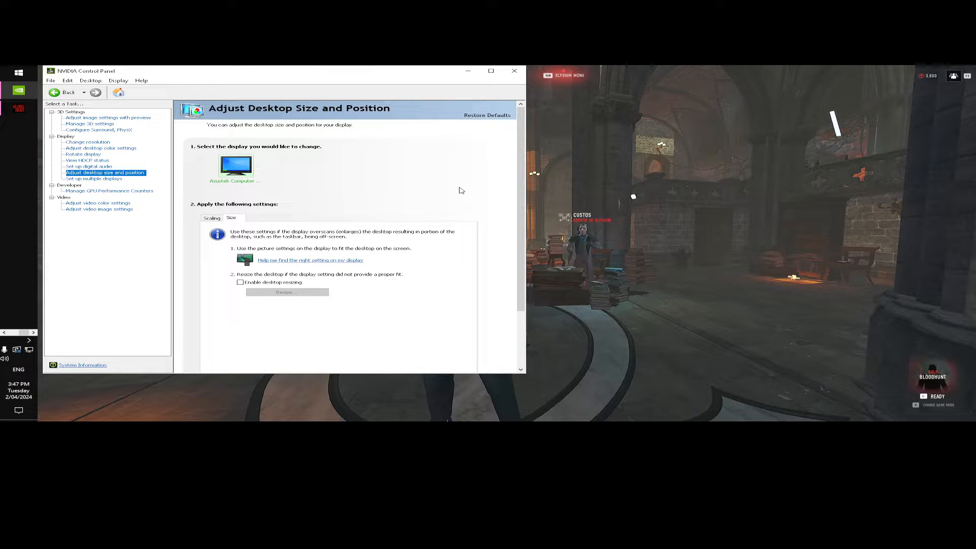
pyautogui.moveTo(248, 292)
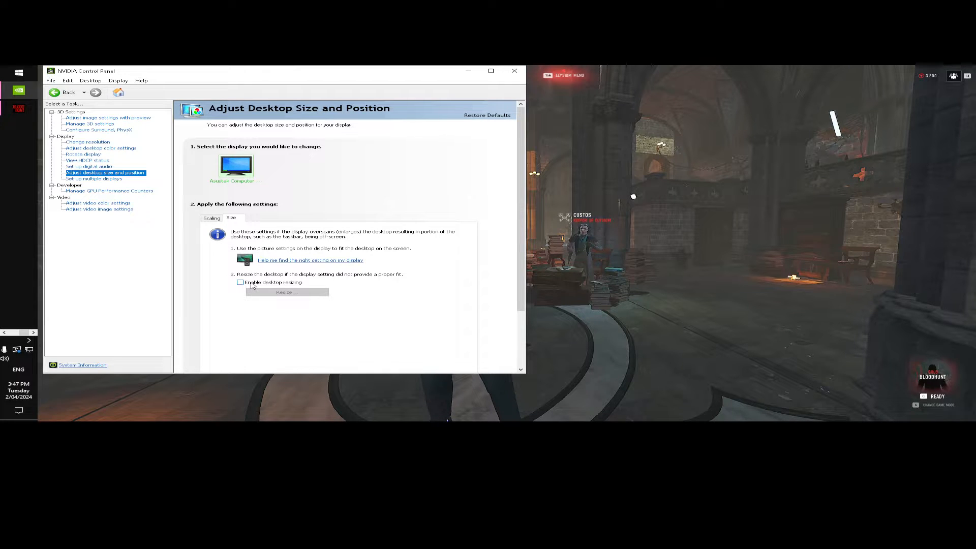
# Select the custom 1920 × 810 resolution for the monitor under Change resolution
pyautogui.click(88, 142)
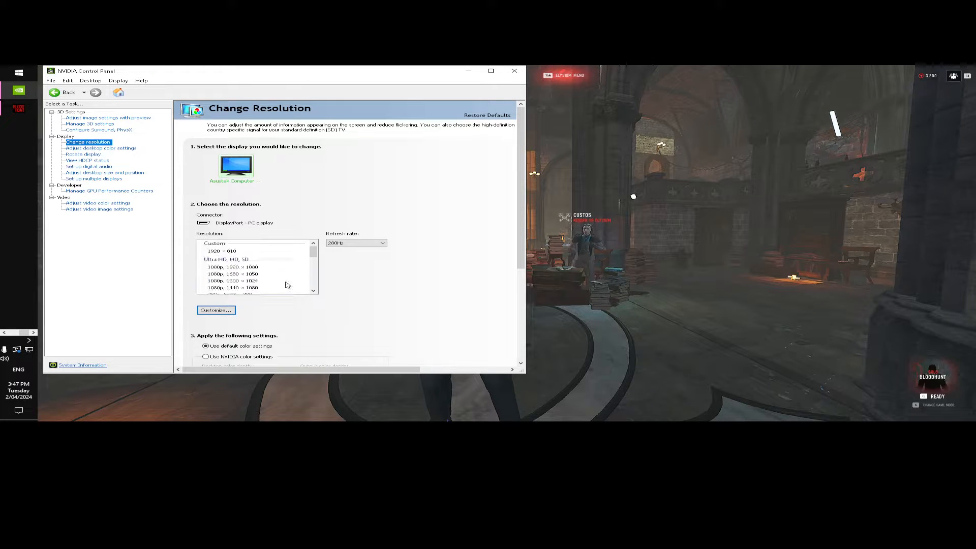
pyautogui.click(229, 251)
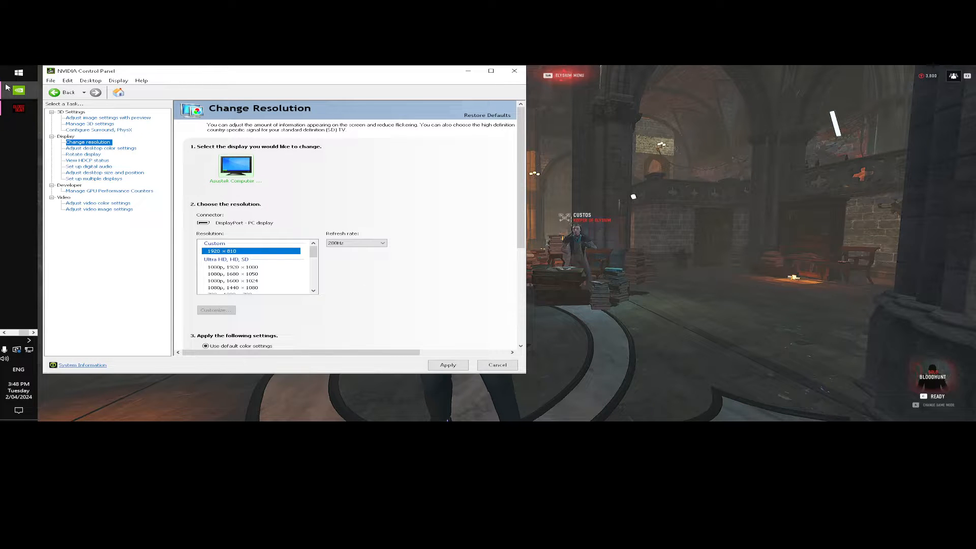
# Open %localappdata%\Tiger\Saved\Config\WindowsNoEditor via the Run dialog
pyautogui.write('RUN')
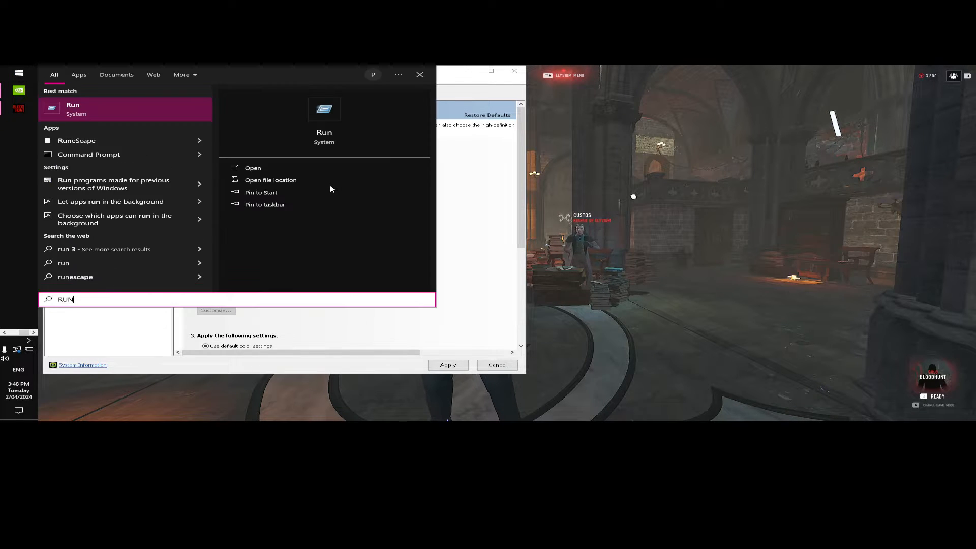
pyautogui.click(253, 168)
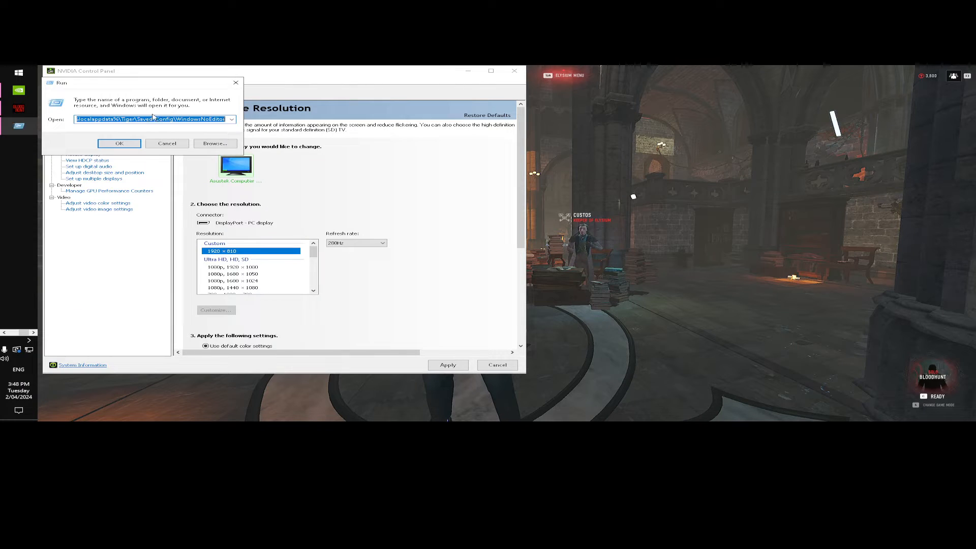
pyautogui.click(152, 119)
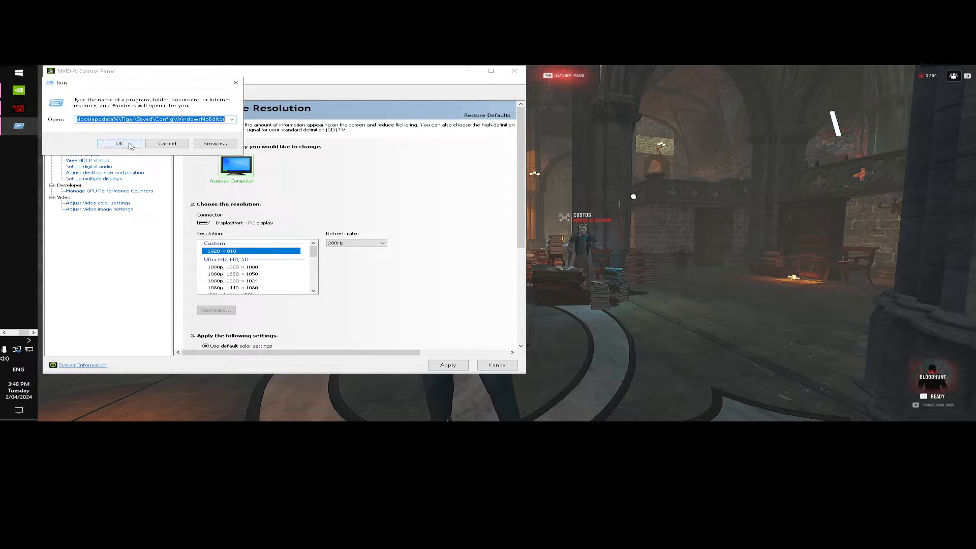
pyautogui.click(119, 143)
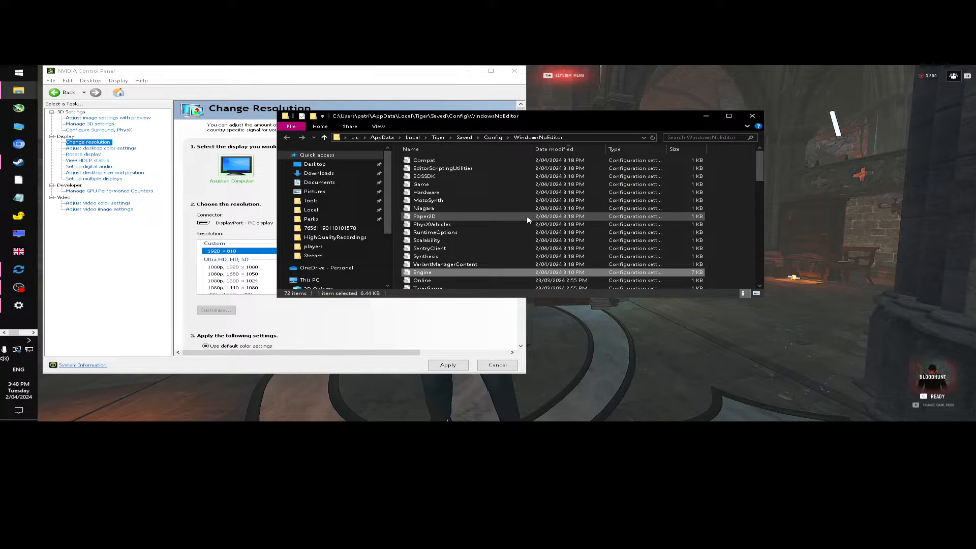
pyautogui.moveTo(474, 273)
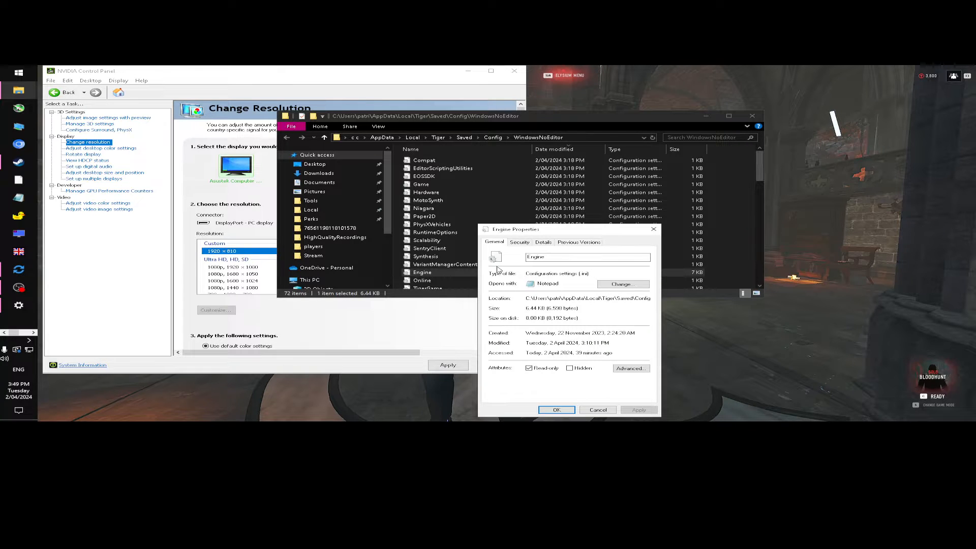
pyautogui.moveTo(545, 372)
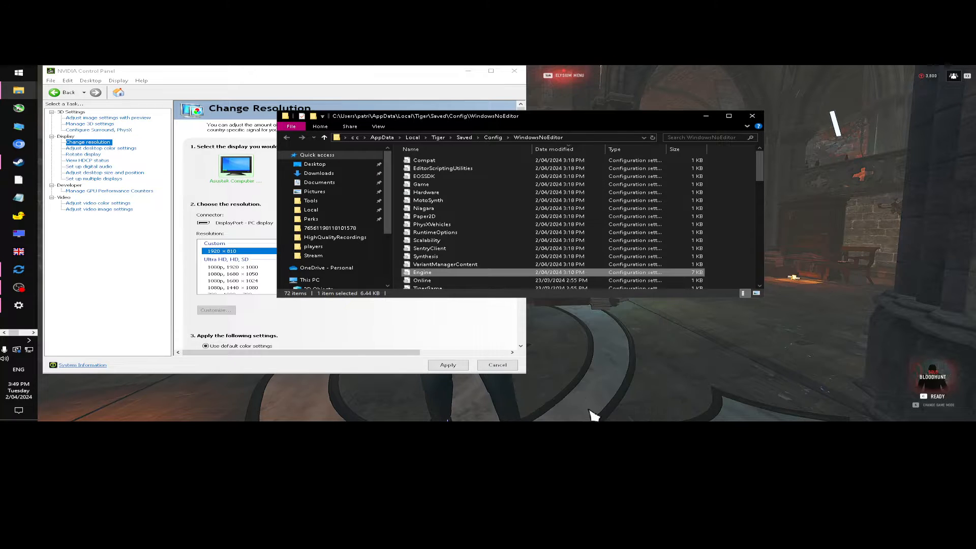
# Open Engine.ini in Notepad and place the cursor below the OnlineSubsystem Steam line
pyautogui.doubleClick(421, 272)
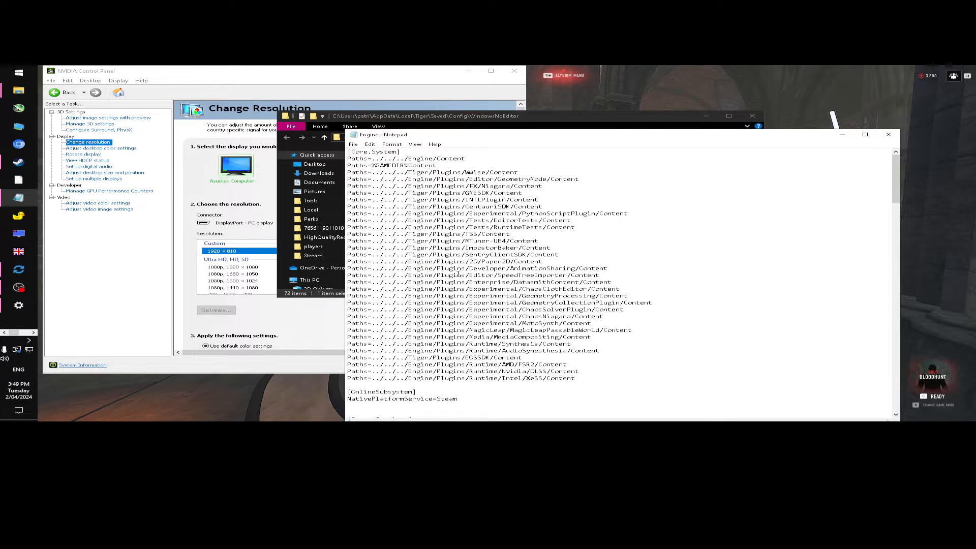
pyautogui.scroll(-3)
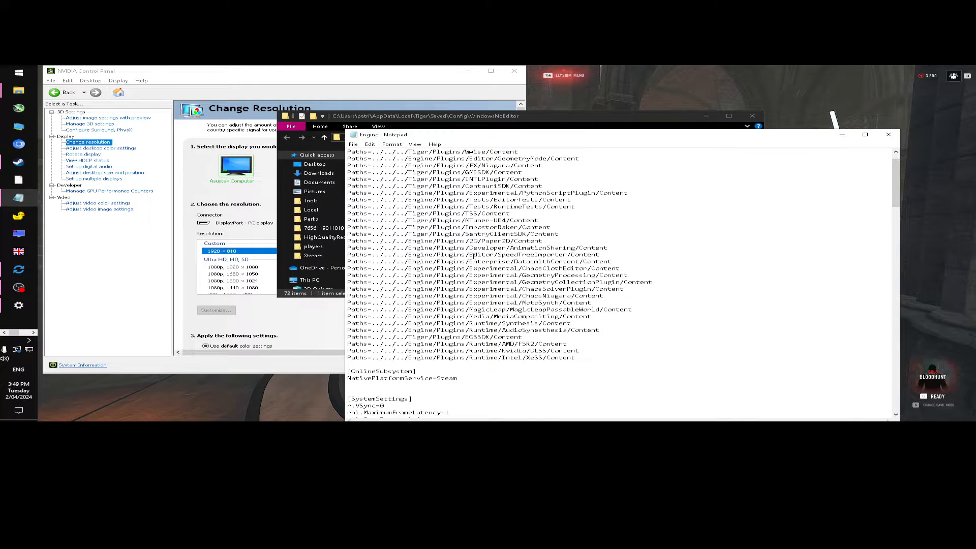
pyautogui.scroll(-3)
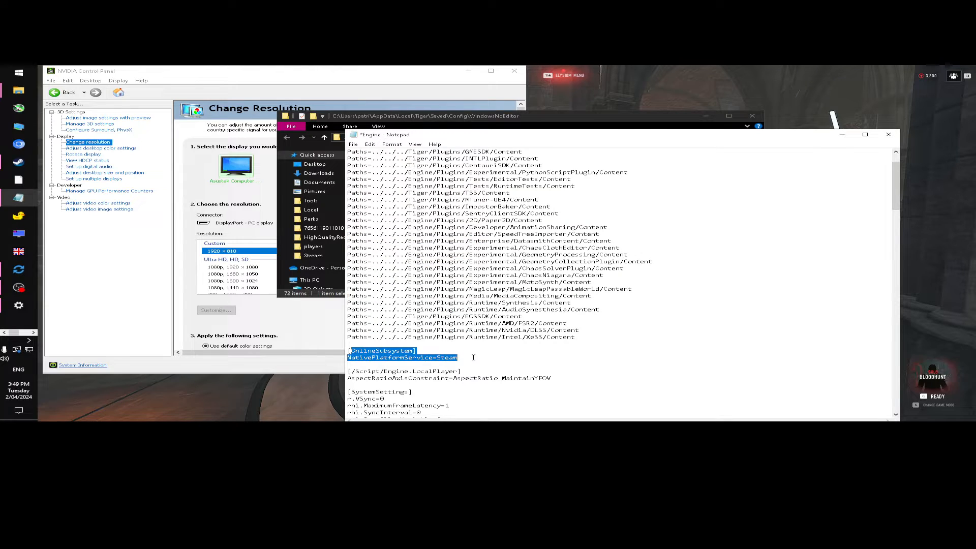
pyautogui.click(457, 357)
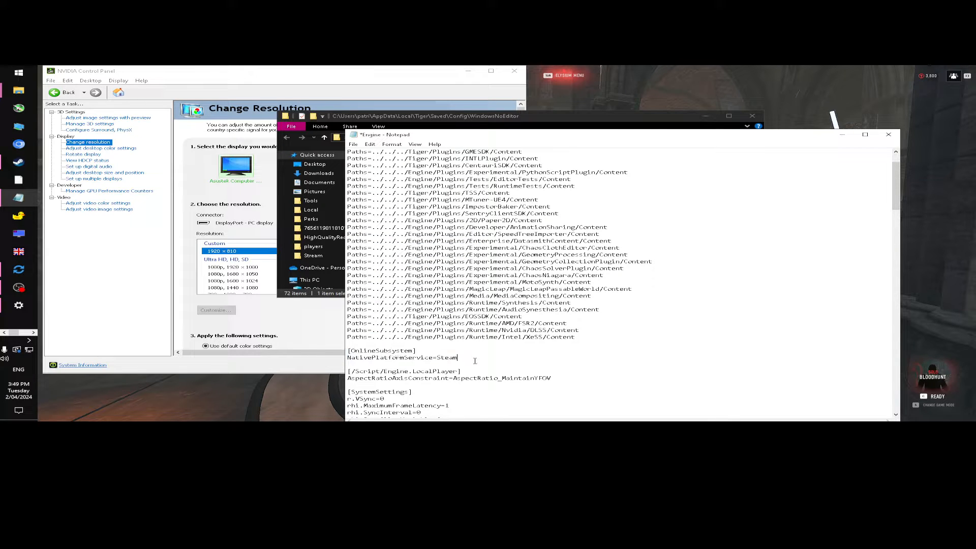
pyautogui.scroll(-3)
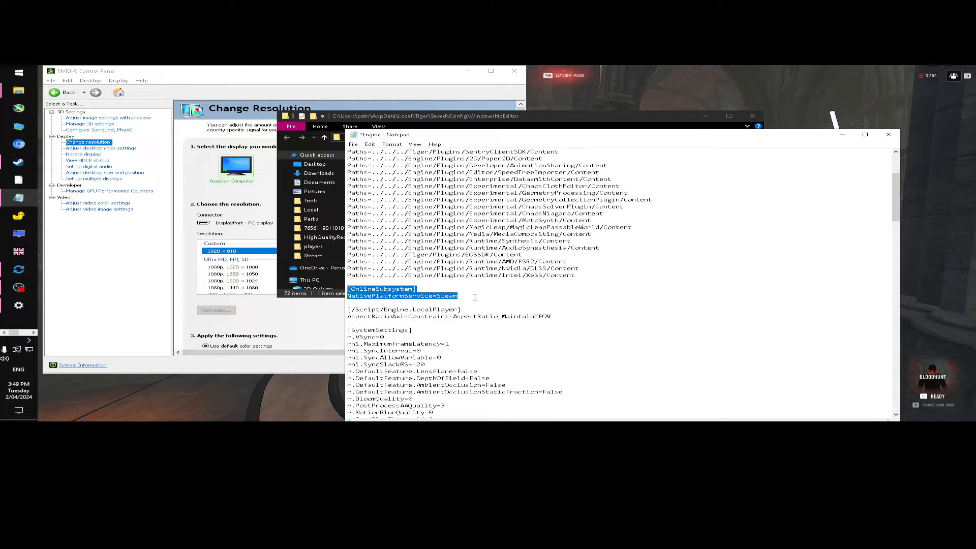
# Paste the [/Script/Engine.LocalPlayer] section with AspectRatioAxisConstraint=AspectRatio_MaintainYFOV
pyautogui.click(459, 294)
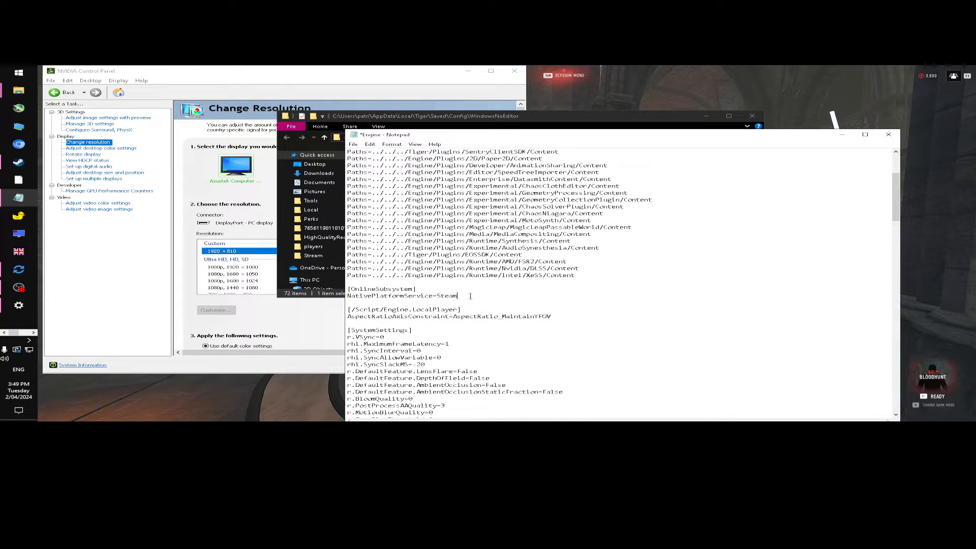
pyautogui.scroll(-3)
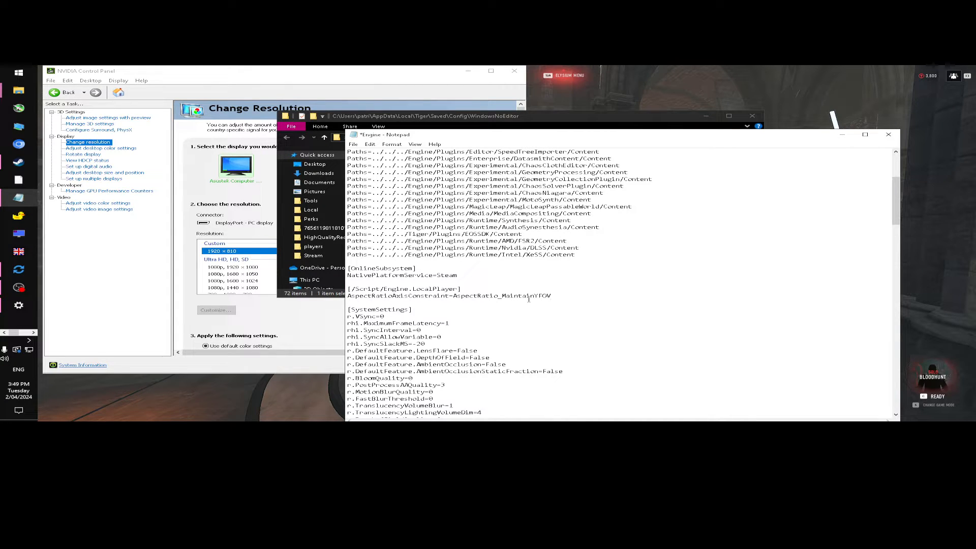
pyautogui.doubleClick(361, 287)
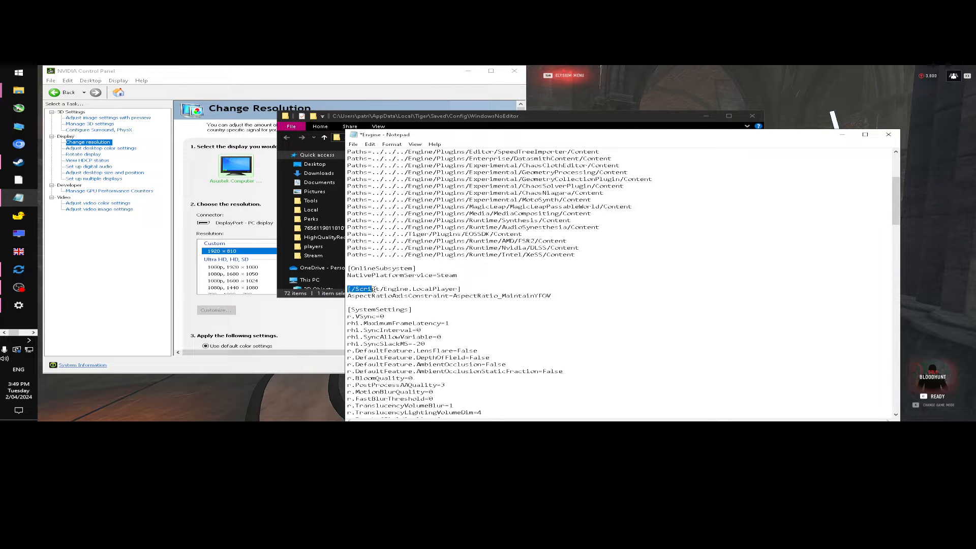
# Select the added LocalPlayer header line in Engine.ini before switching to the game
pyautogui.doubleClick(404, 287)
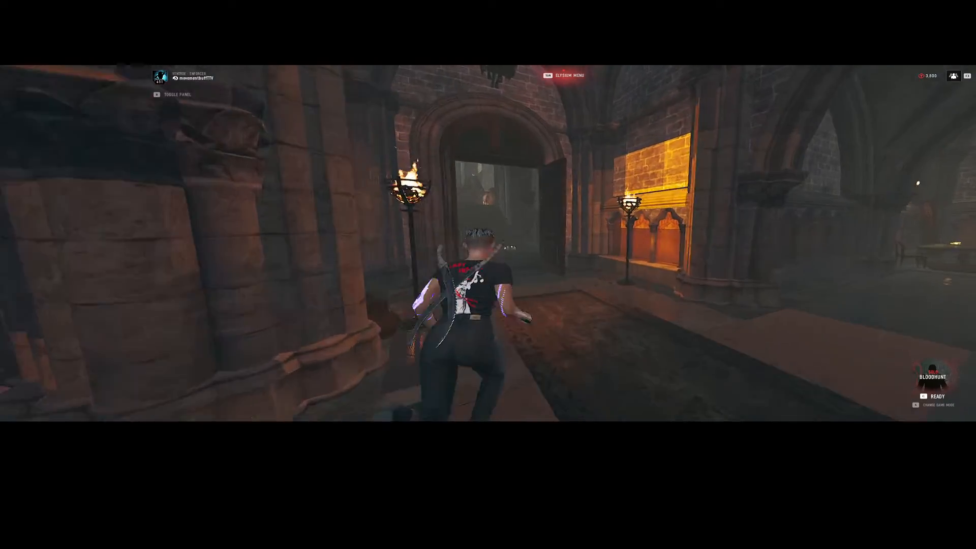
# Bring Notepad back and close Engine.ini so the save-changes prompt appears
pyautogui.press('w')
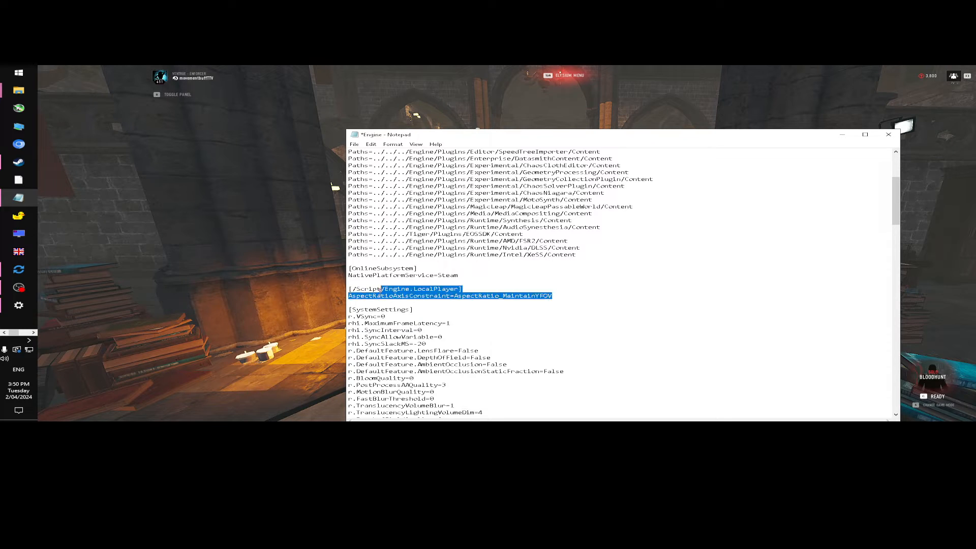
pyautogui.click(562, 298)
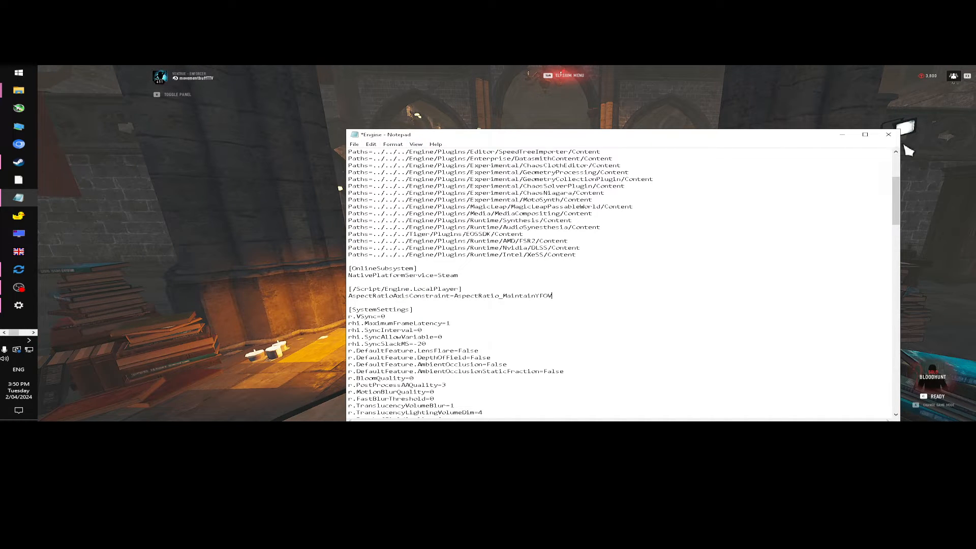
pyautogui.click(886, 134)
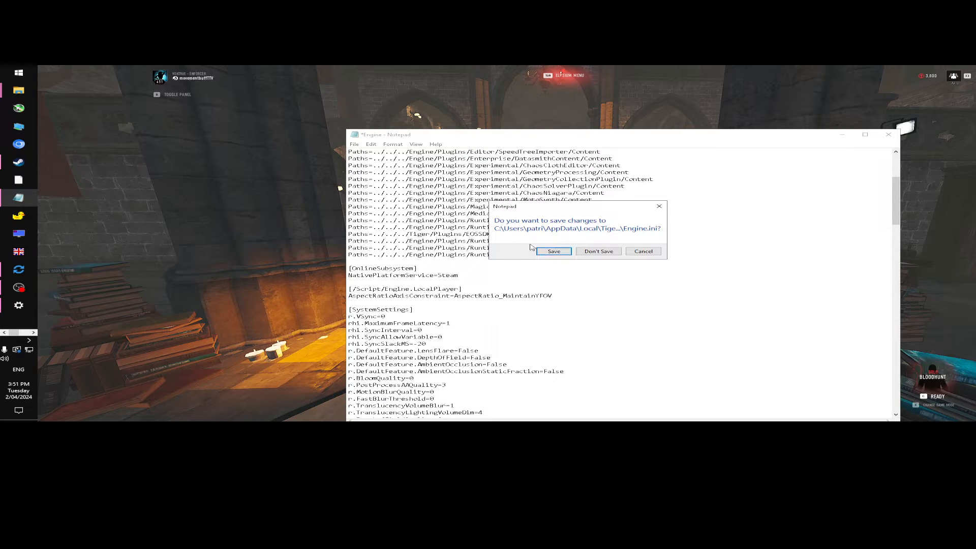
pyautogui.moveTo(18, 90)
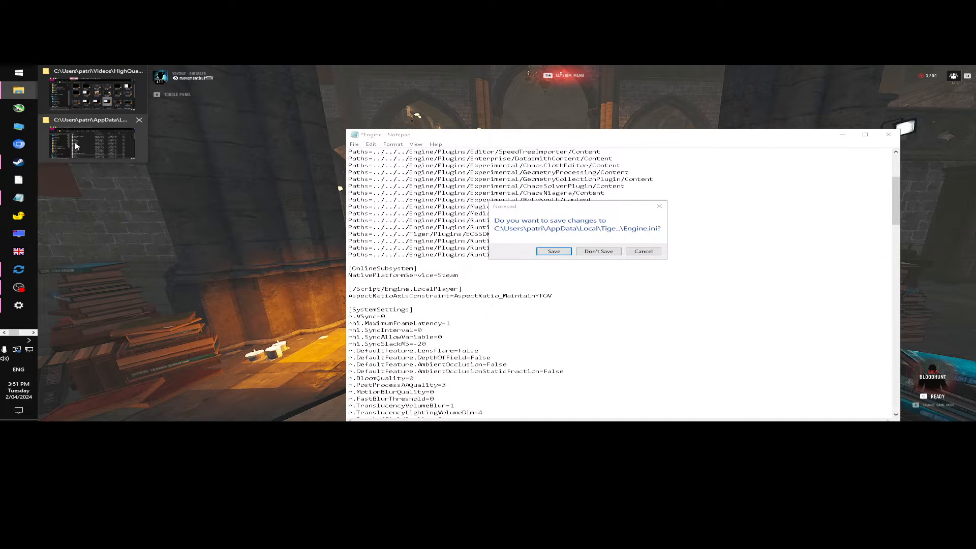
# Close Engine.ini without saving and open the Engine file's context menu for its properties
pyautogui.click(598, 251)
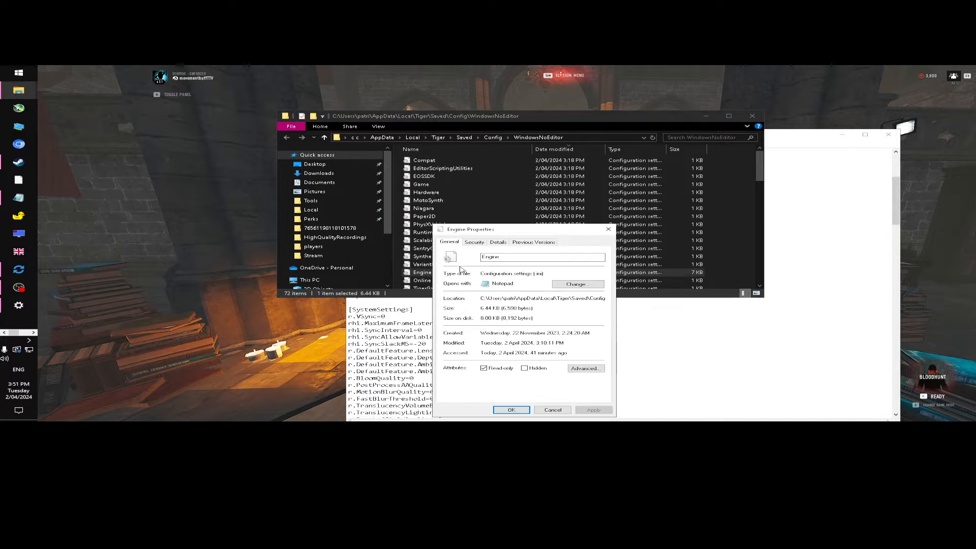
pyautogui.moveTo(557, 401)
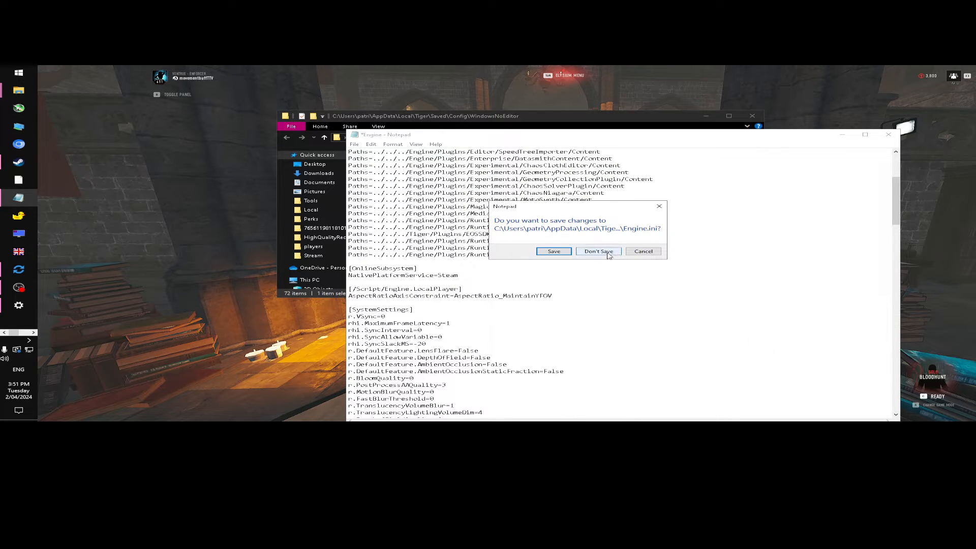
pyautogui.click(597, 251)
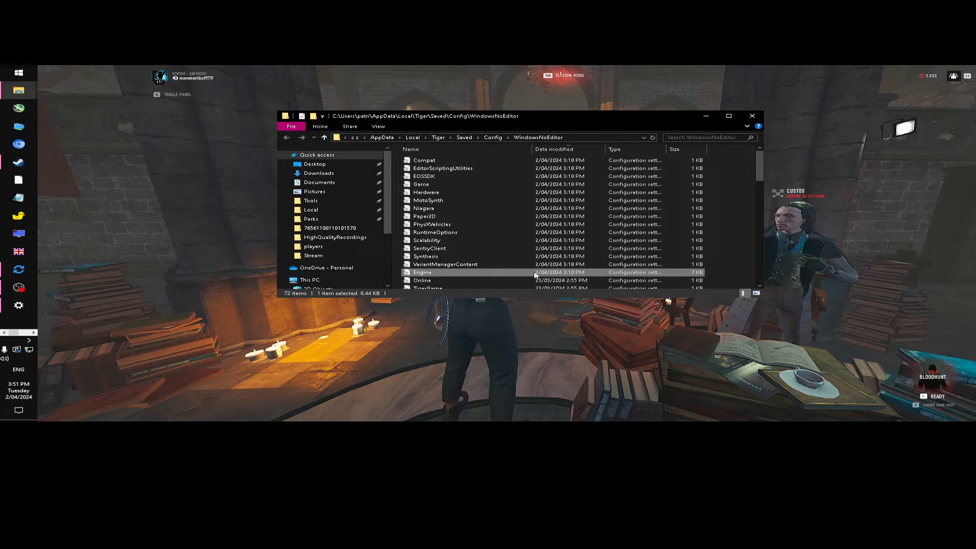
pyautogui.rightClick(422, 272)
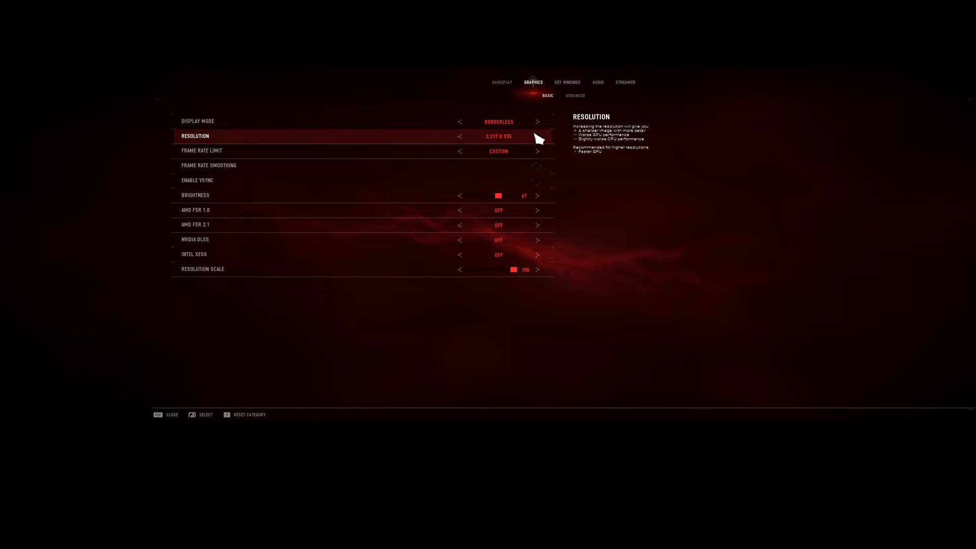
# Escape out of the Graphics settings back to the Elysium hub with the wider FOV
pyautogui.press('Escape')
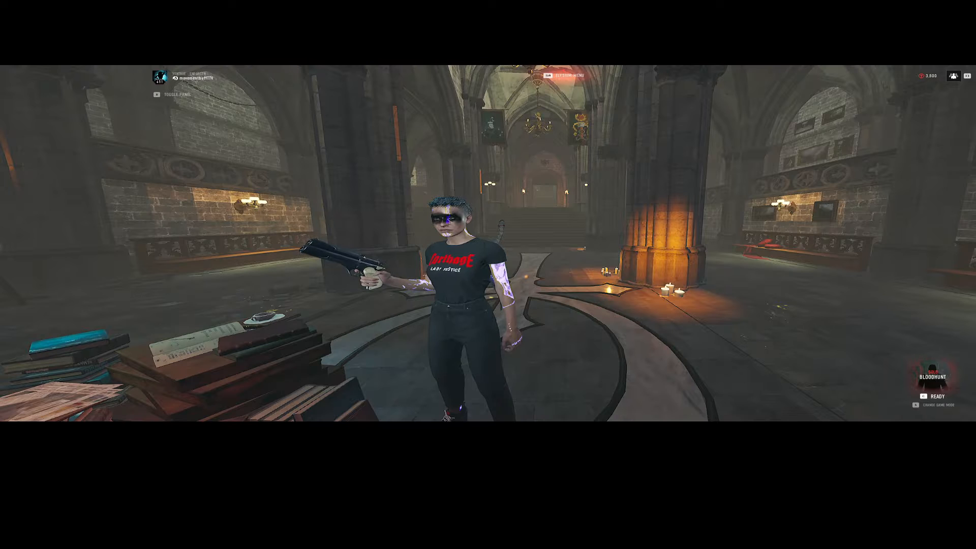
pyautogui.moveTo(487, 274)
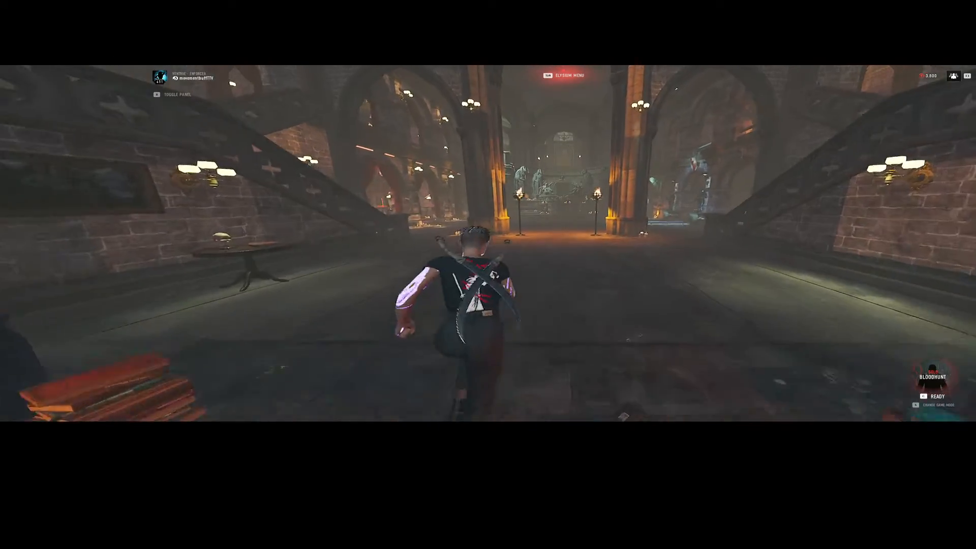
pyautogui.moveTo(488, 273)
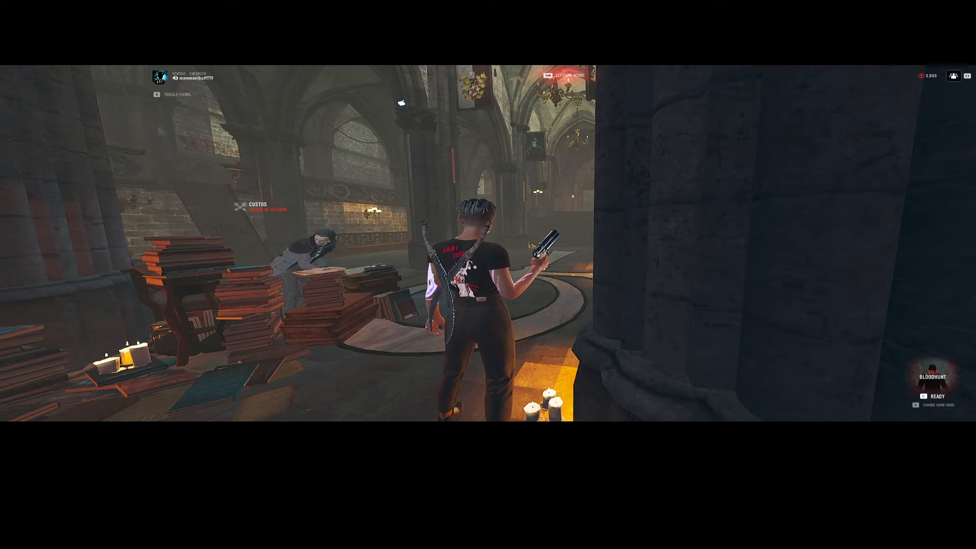
pyautogui.moveTo(488, 275)
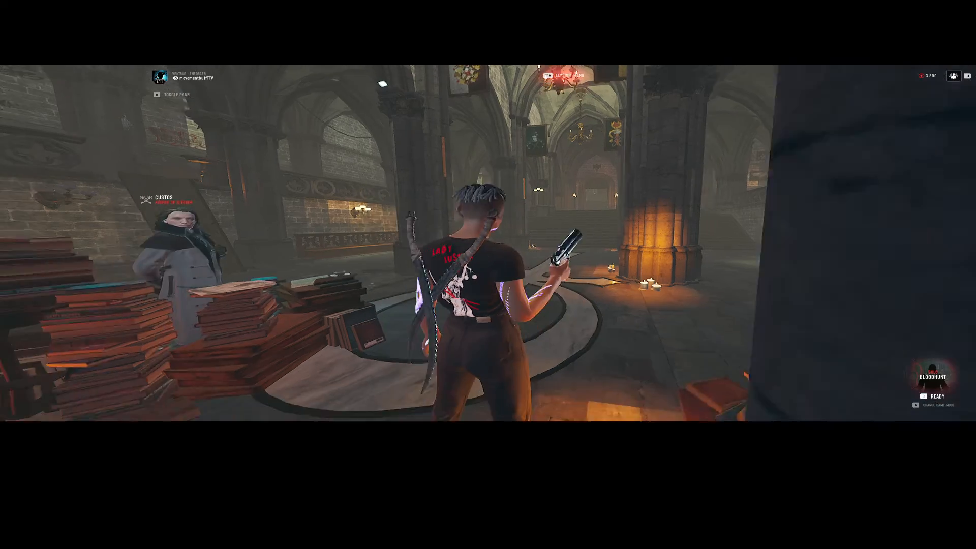
pyautogui.press('w')
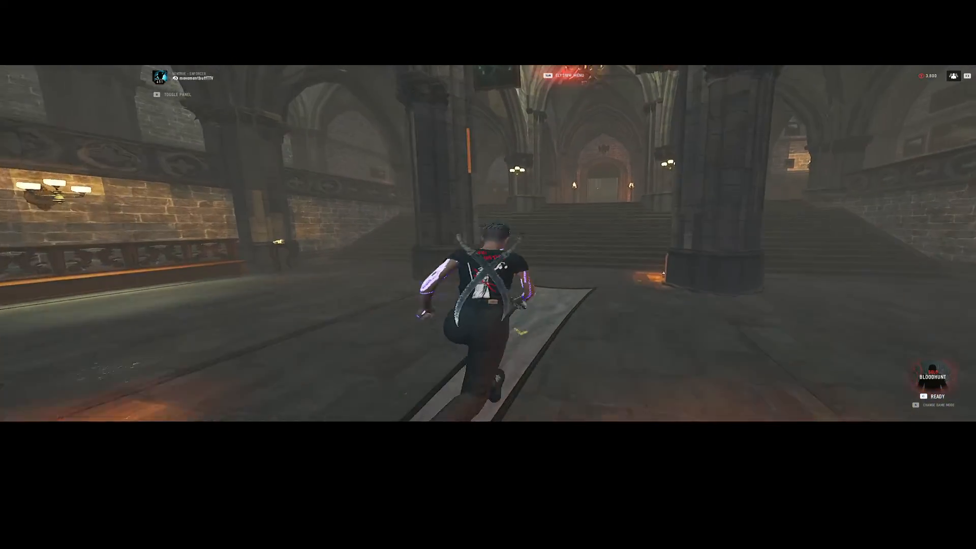
pyautogui.press('w')
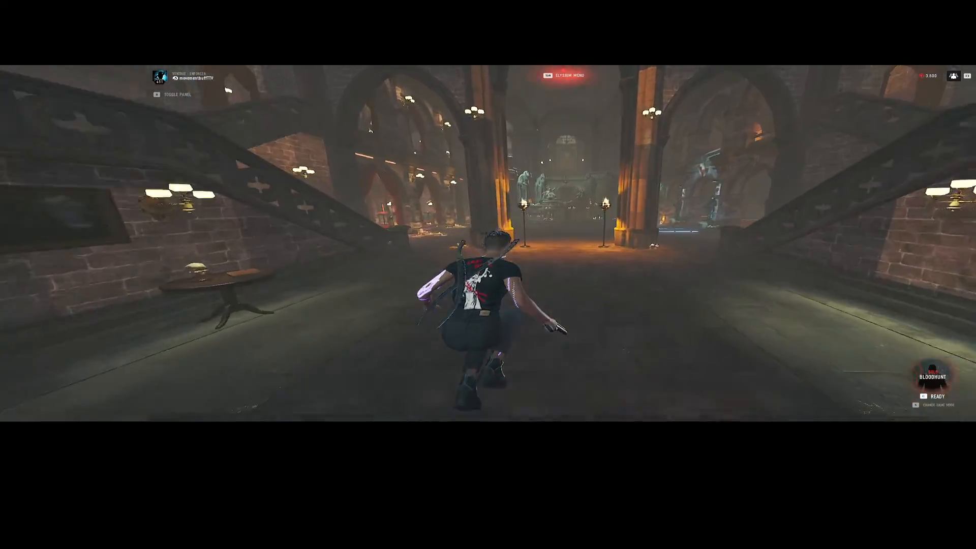
pyautogui.press('w')
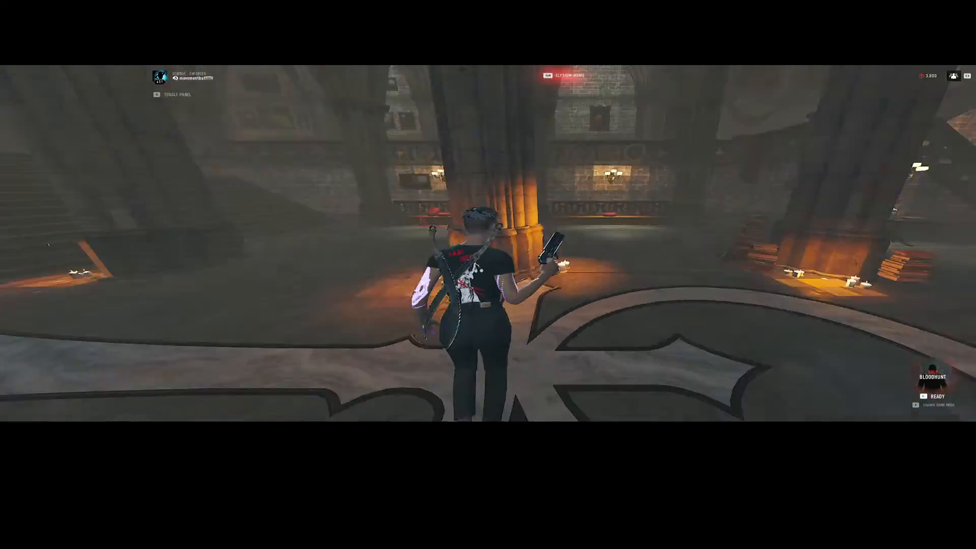
pyautogui.press('w')
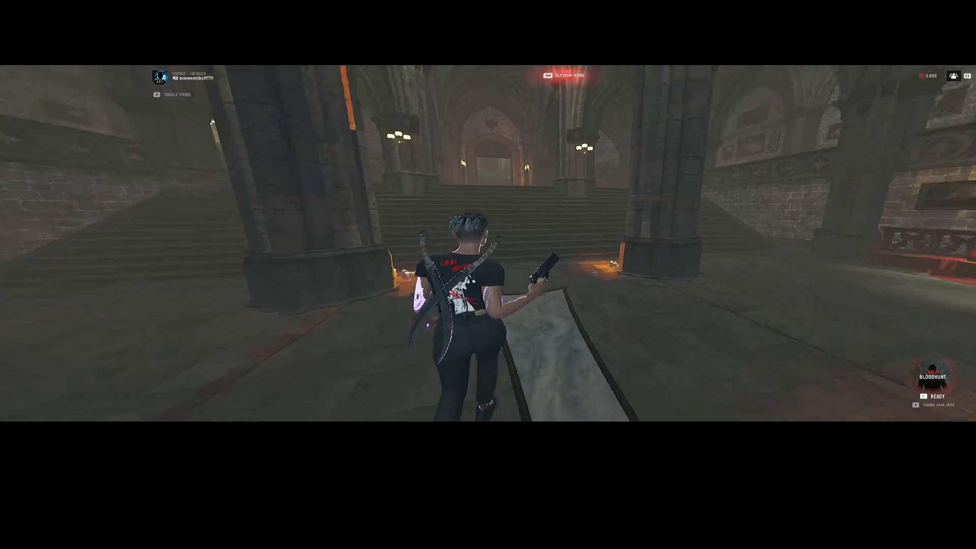